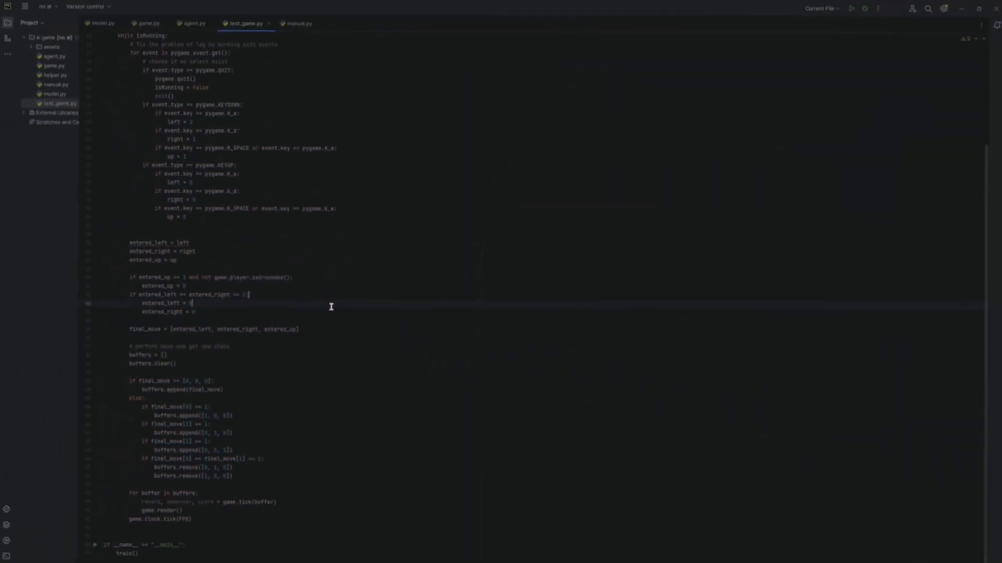
pyautogui.scroll(3)
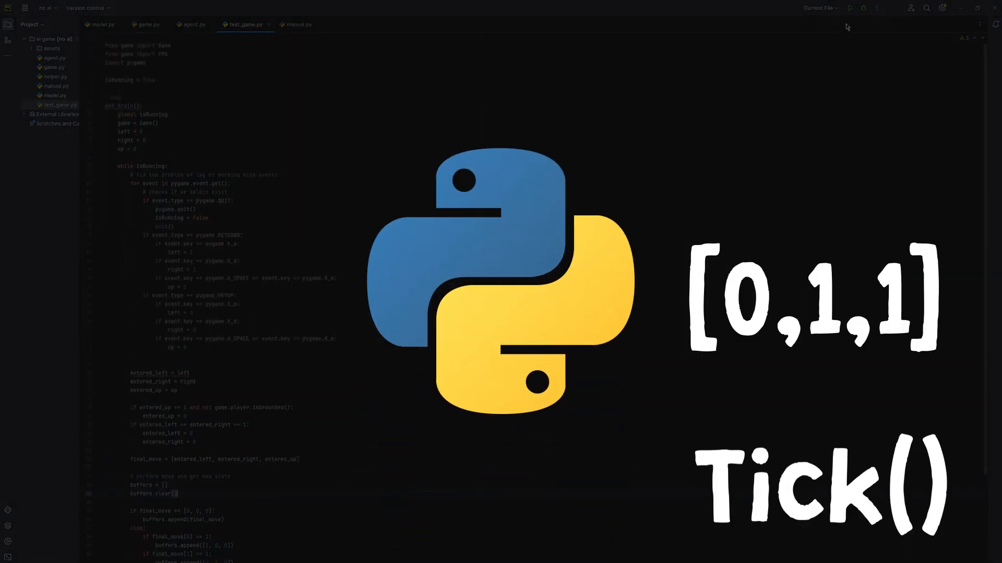
pyautogui.click(849, 7)
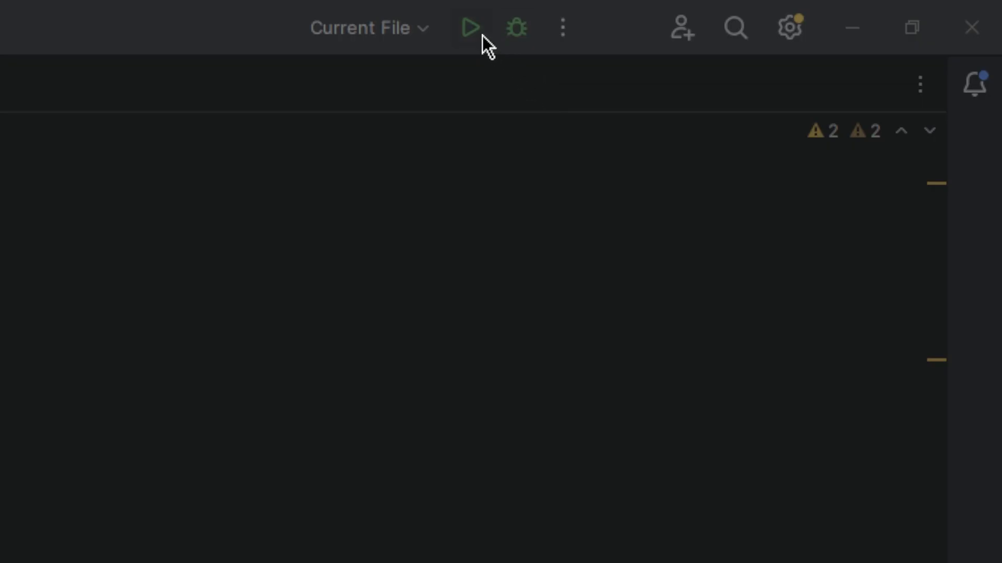
pyautogui.click(470, 28)
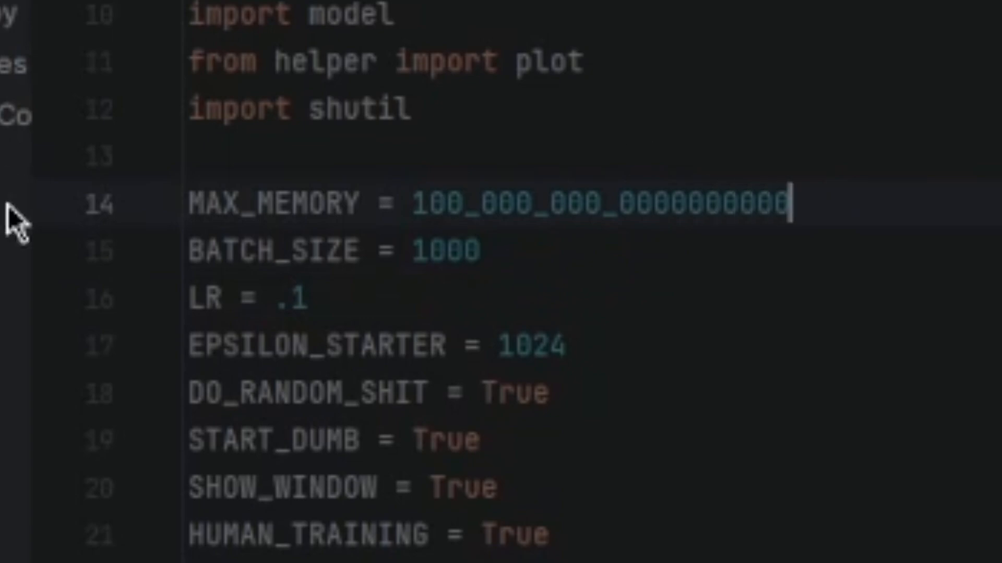
pyautogui.click(471, 27)
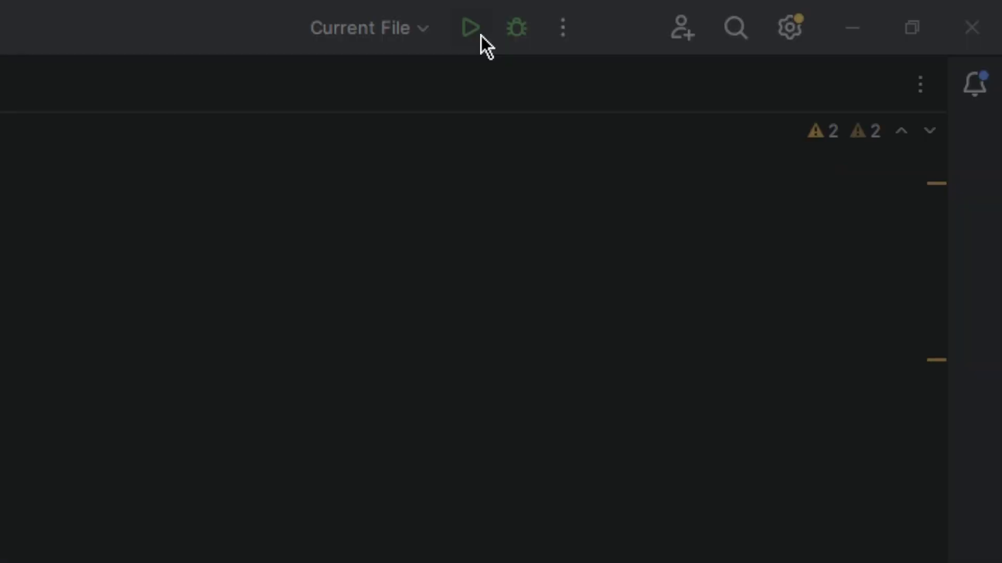